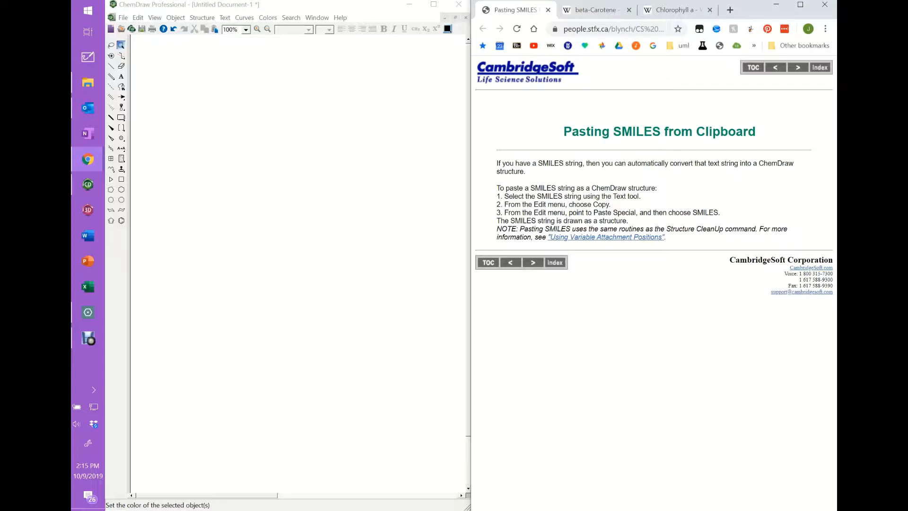
pyautogui.moveTo(593, 10)
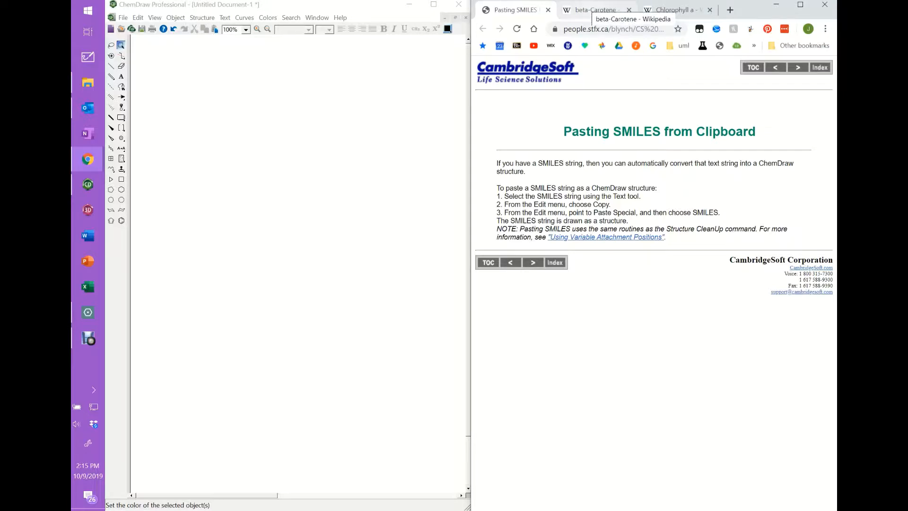
# Step: Bring up the beta-Carotene Wikipedia article and highlight its SMILES string in the Identifiers box
pyautogui.click(597, 10)
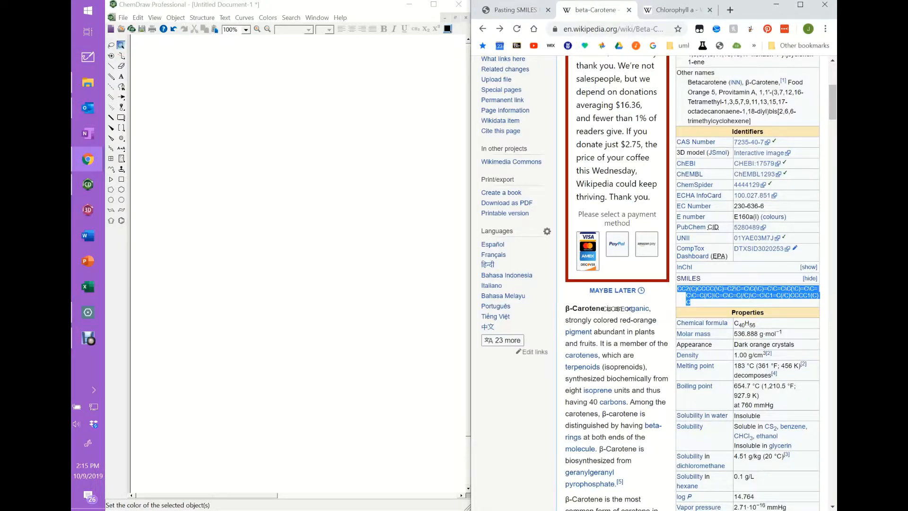
pyautogui.scroll(3)
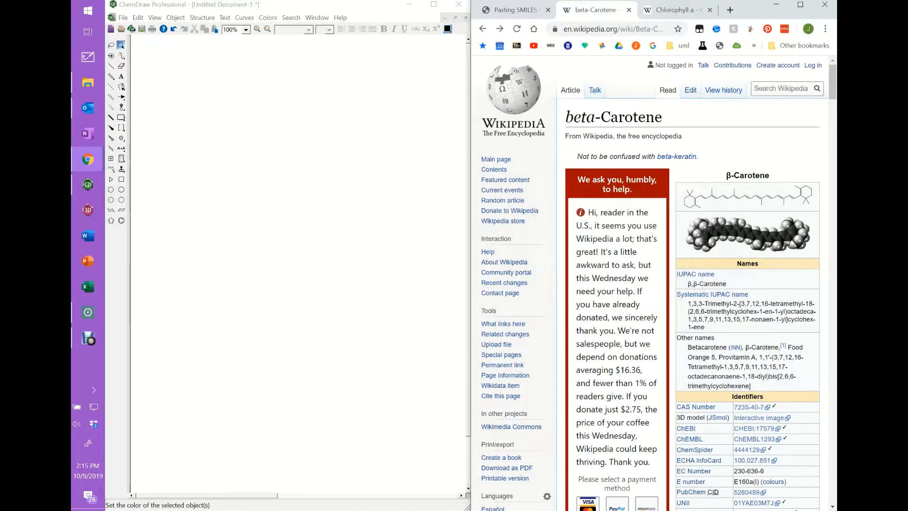
pyautogui.scroll(-3)
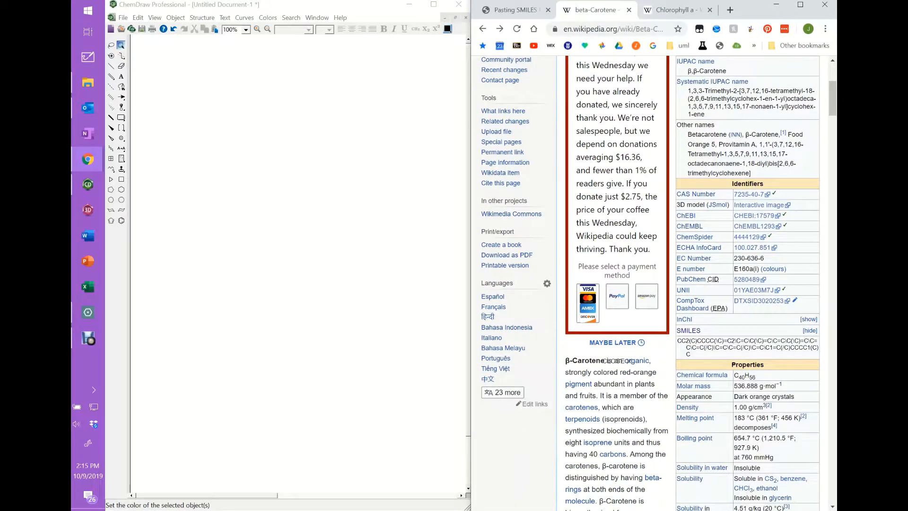
pyautogui.scroll(-3)
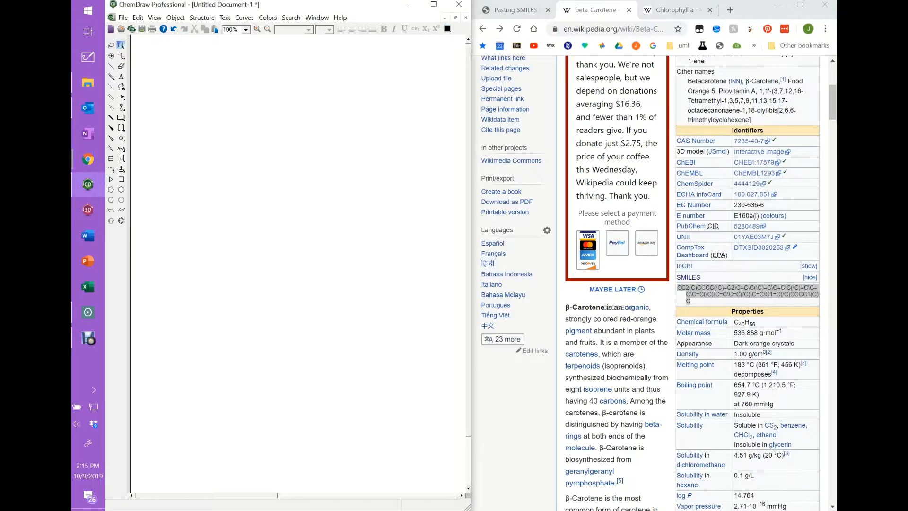
pyautogui.click(123, 18)
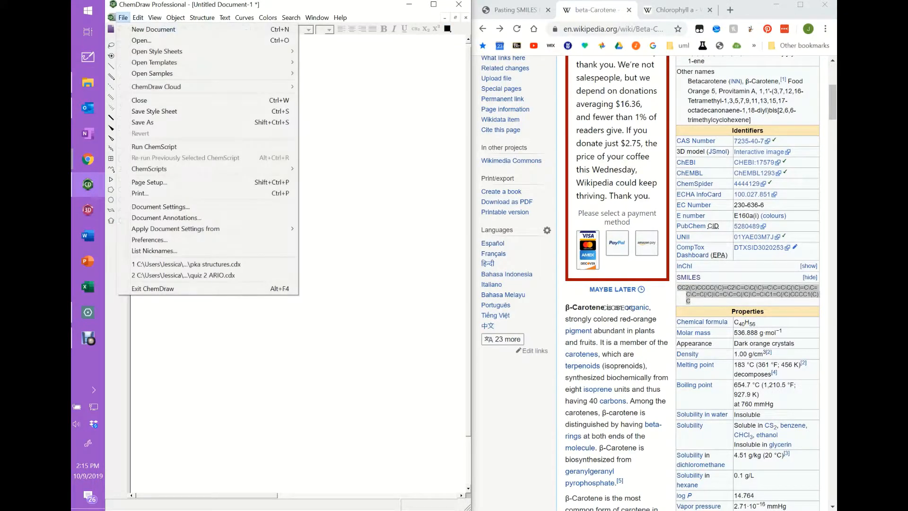
# Step: Paste the beta-carotene SMILES into ChemDraw via Edit > Paste Special > SMILES
pyautogui.click(138, 17)
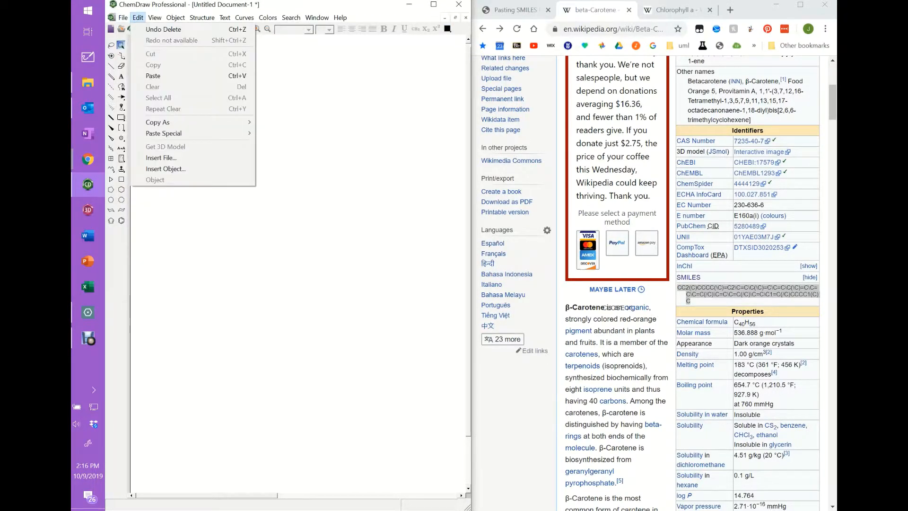
pyautogui.click(164, 133)
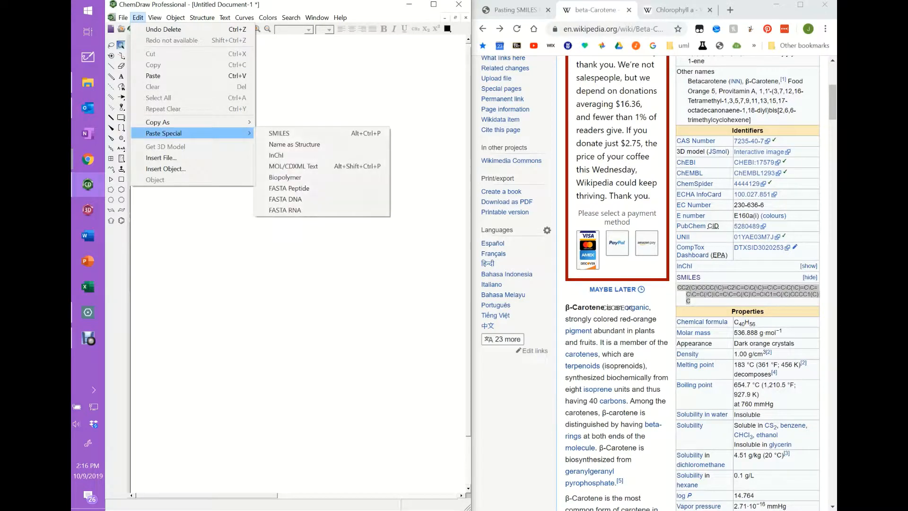
pyautogui.moveTo(279, 133)
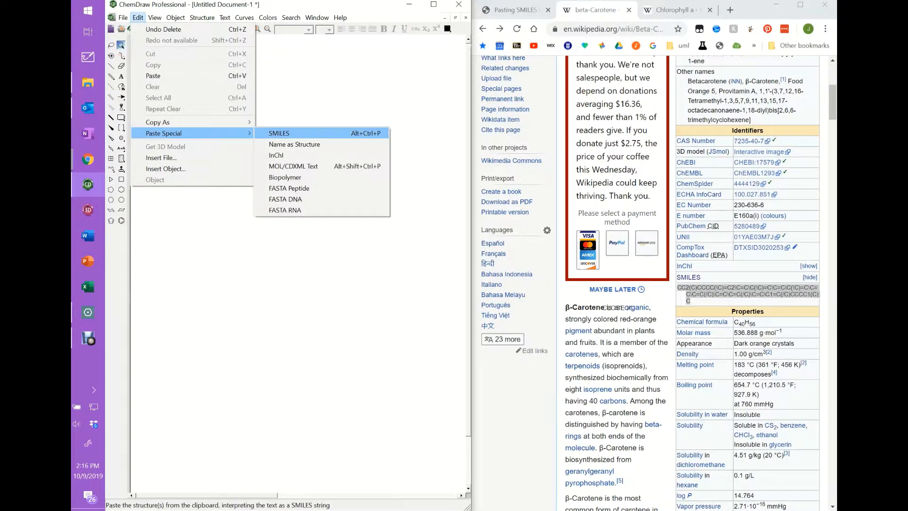
pyautogui.click(278, 133)
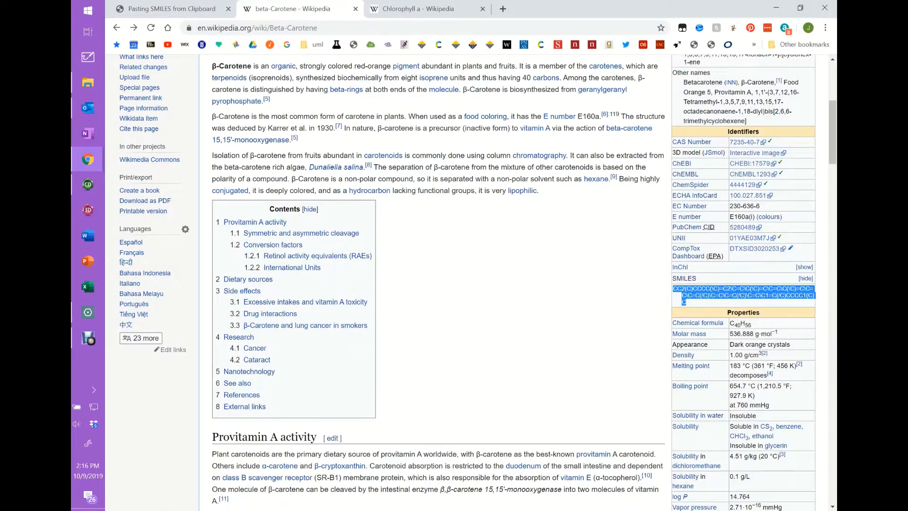
# Step: On the Chlorophyll a article, reveal and select the SMILES strings, then return to ChemDraw
pyautogui.click(428, 8)
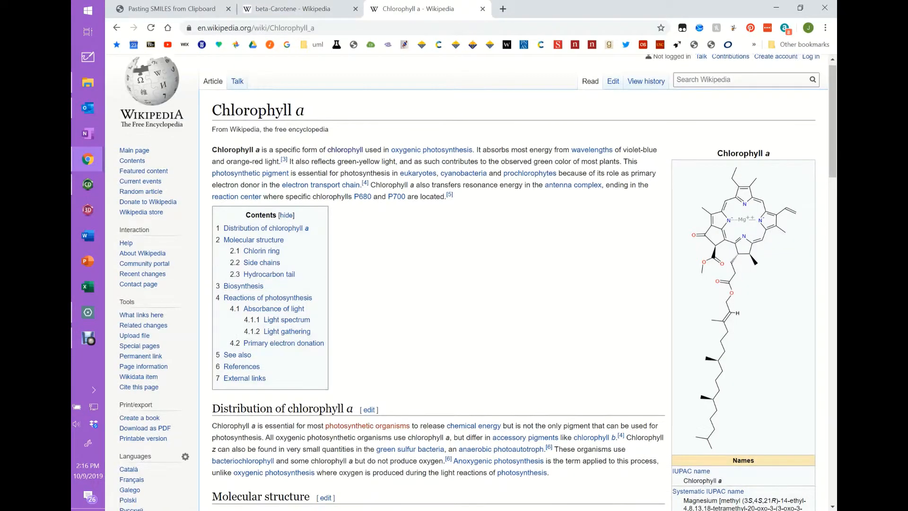
pyautogui.scroll(-3)
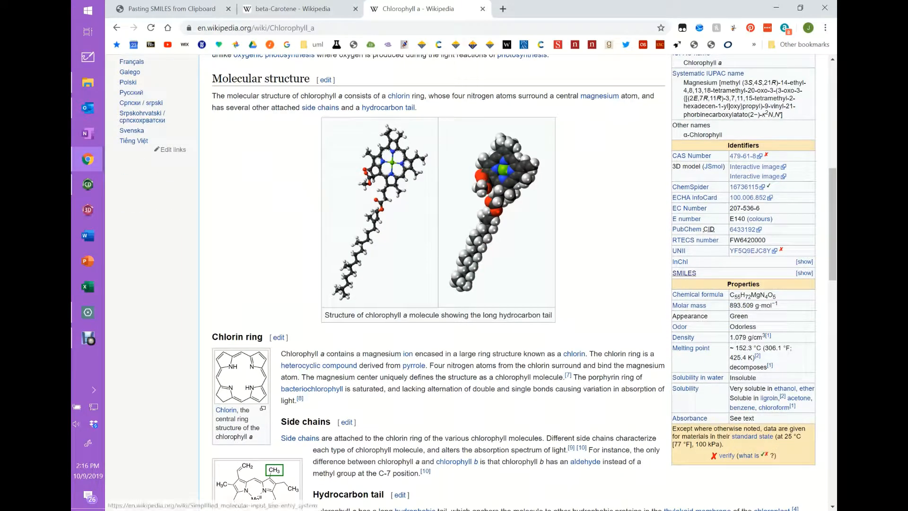
pyautogui.click(804, 273)
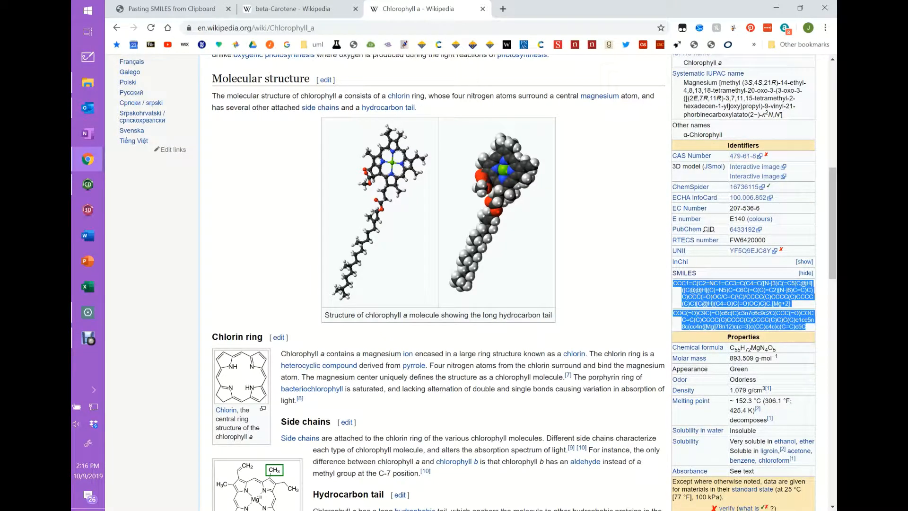
pyautogui.click(88, 184)
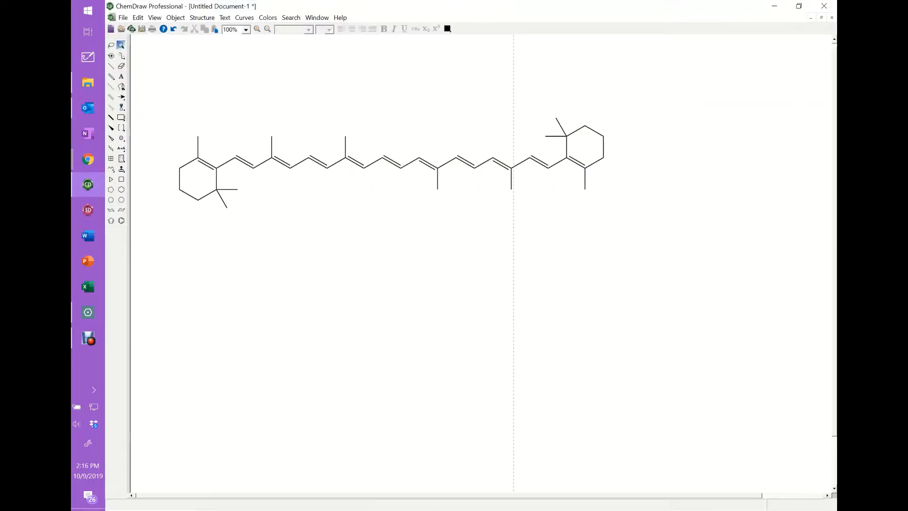
# Step: Try pasting the chlorophyll a SMILES, dismiss the unexpected-character error, and reselect only the first string
pyautogui.click(137, 18)
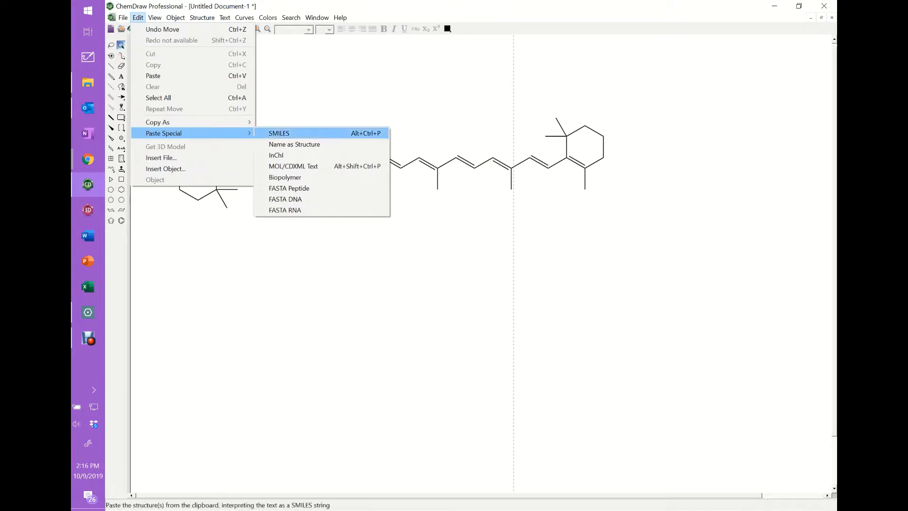
pyautogui.click(279, 133)
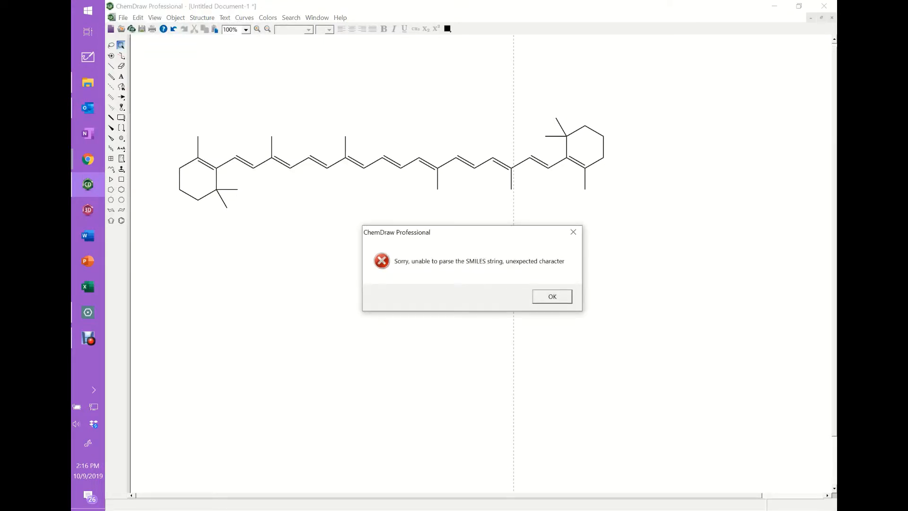
pyautogui.click(551, 296)
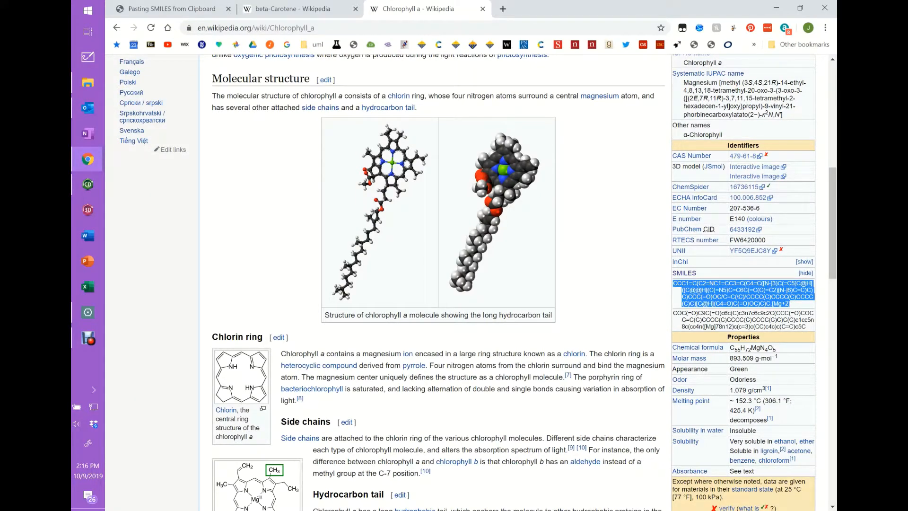
pyautogui.click(138, 17)
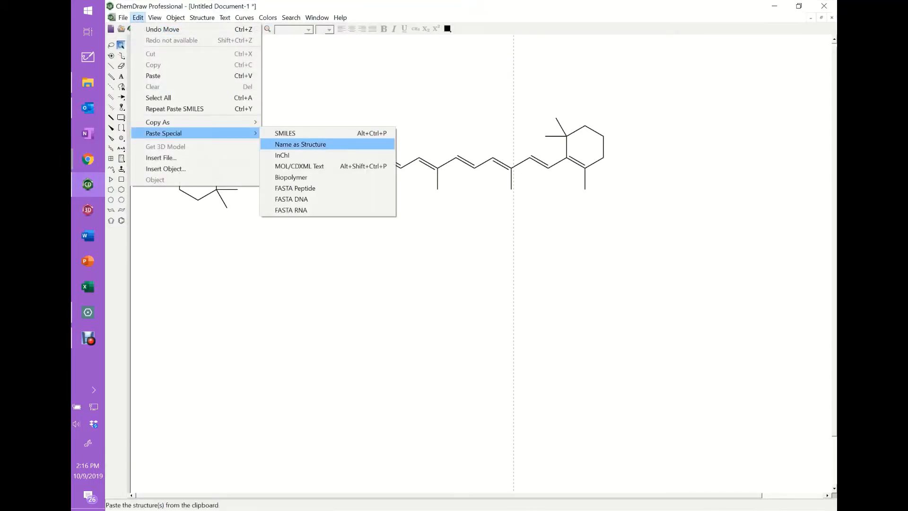
# Step: Paste the first chlorophyll a SMILES string as a structure below beta-carotene
pyautogui.click(300, 144)
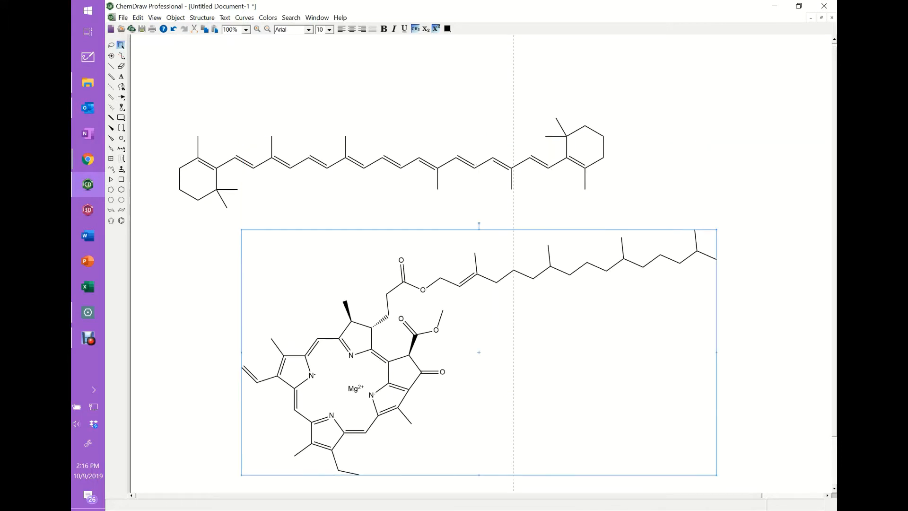
pyautogui.scroll(3)
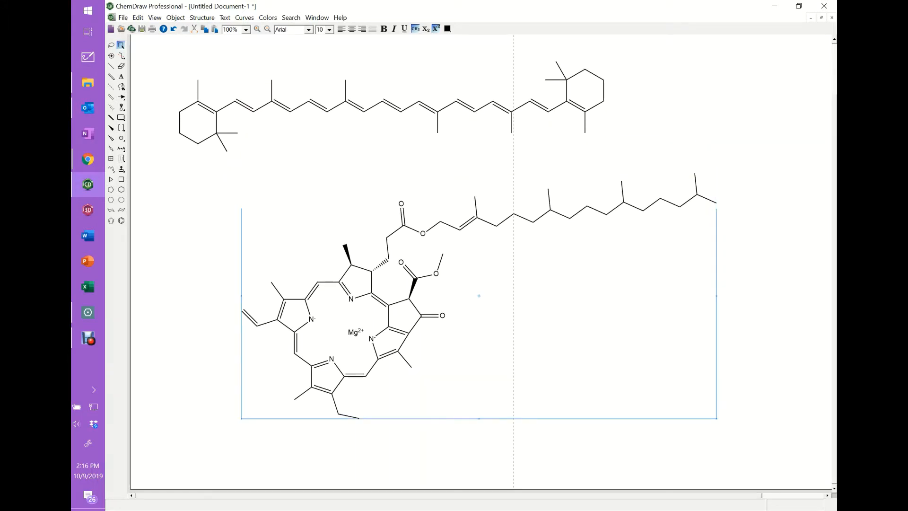